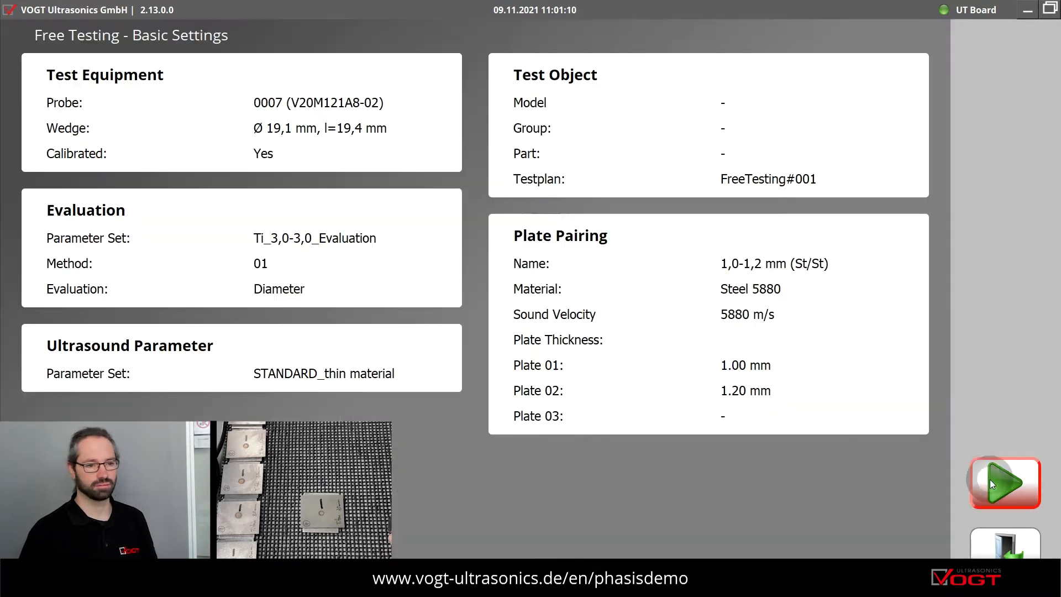
Step: Select the Ti_3,0-3,0_Evalution titanium parameter set and the 3,0-3,0 mm (Ti/Ti) plate pairing
{"action": "left_click", "coordinate": [1004, 483]}
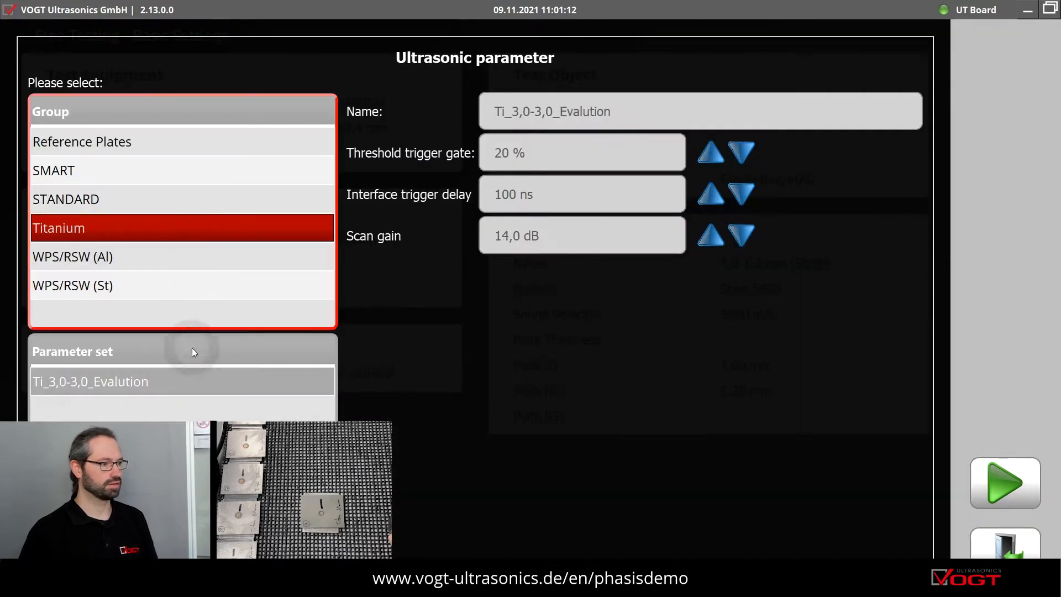
{"action": "left_click", "coordinate": [1005, 482]}
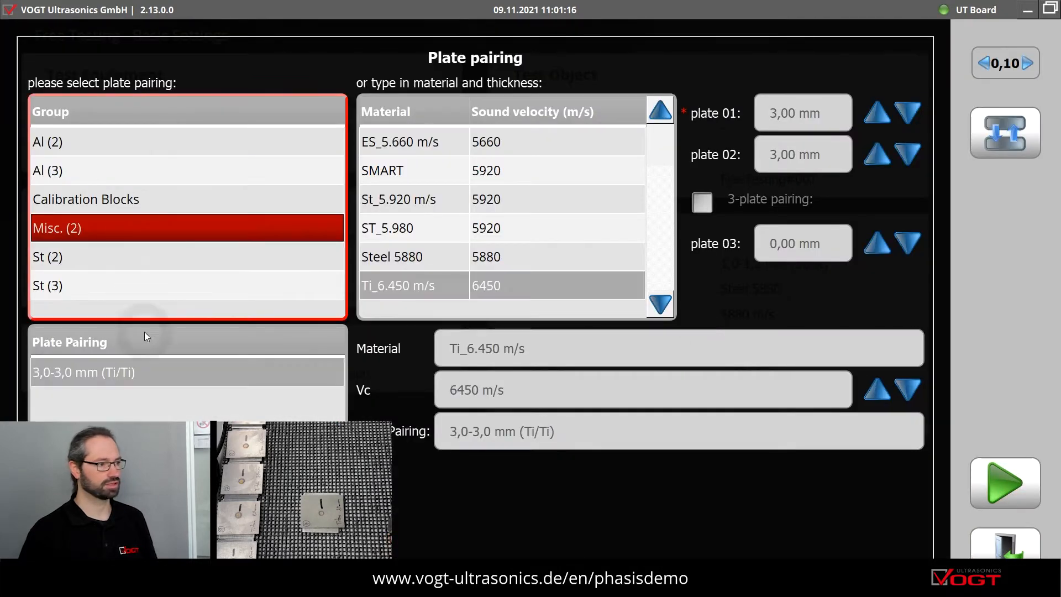
{"action": "left_click", "coordinate": [1005, 483]}
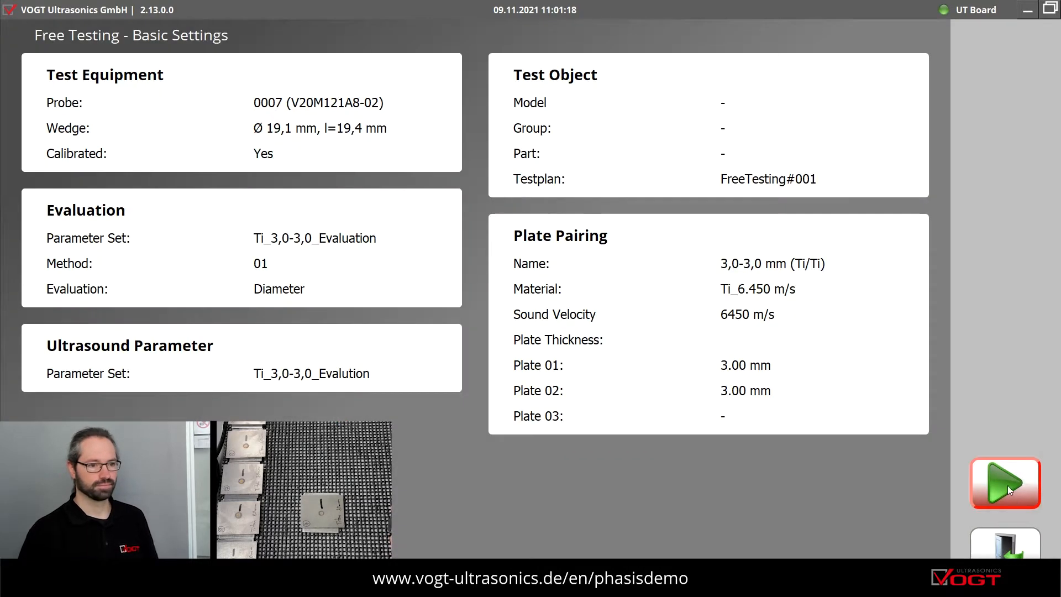
Step: Start free testing and evaluate the first spot weld, measuring 5.97 mm diameter, OK
{"action": "left_click", "coordinate": [1004, 483]}
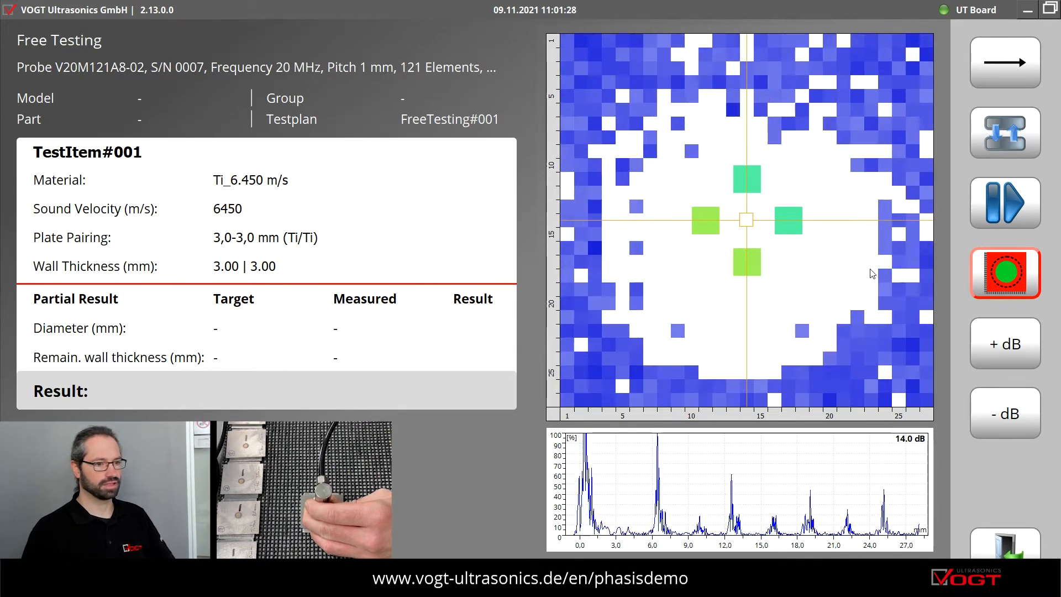
{"action": "left_click", "coordinate": [1004, 272]}
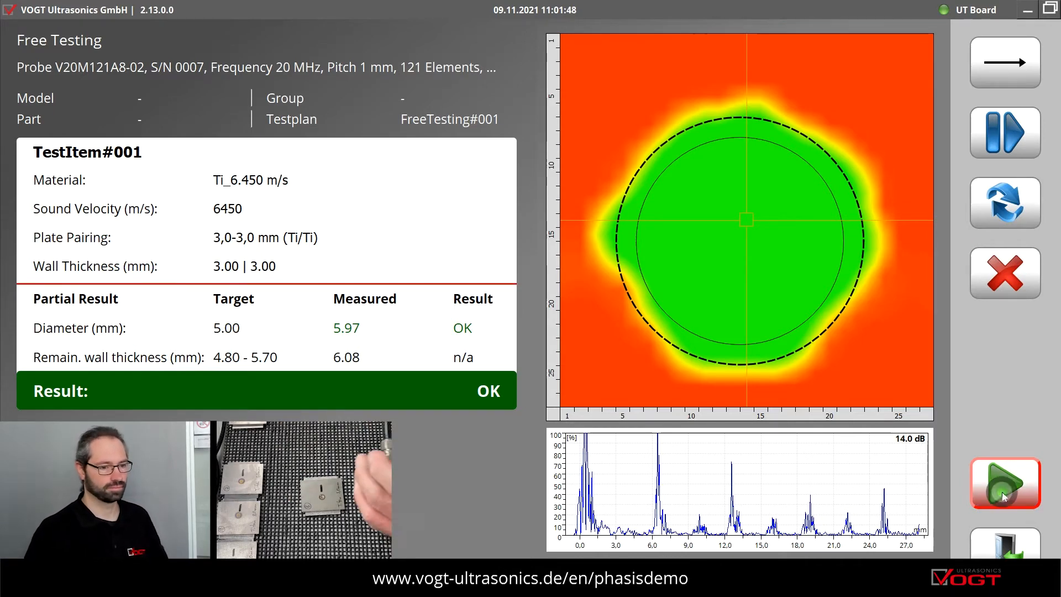
Step: Advance to TestItem#002 and evaluate the second spot weld: 6.63 mm diameter, OK
{"action": "left_click", "coordinate": [1004, 483]}
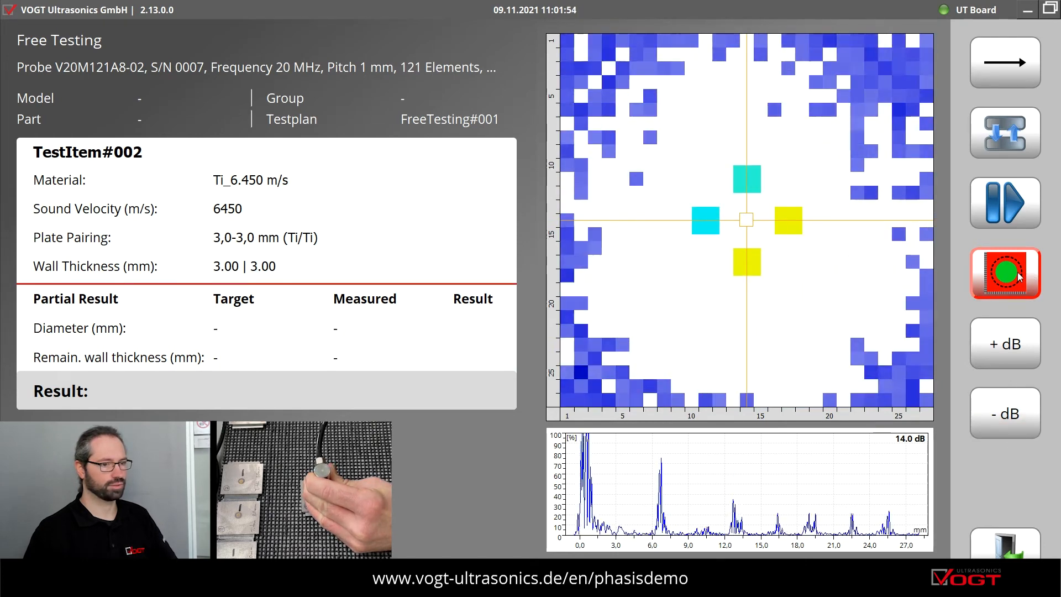
{"action": "left_click", "coordinate": [1004, 271]}
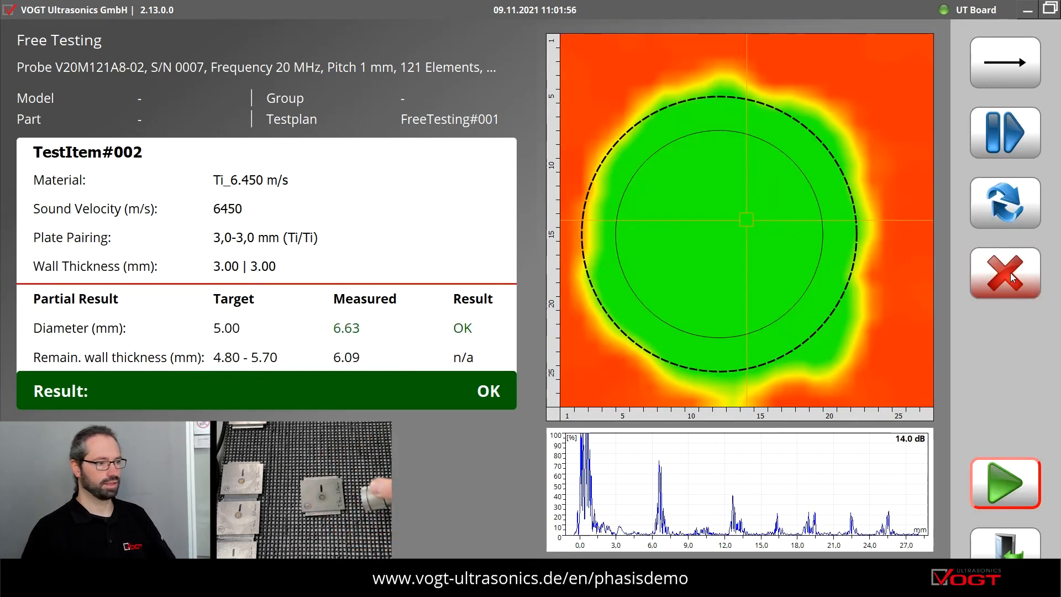